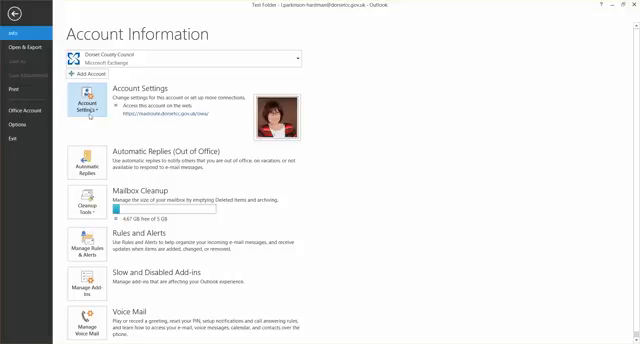
# Add a new delegate via Delegate Access and open their Delegate Permissions dialog.
pyautogui.click(107, 104)
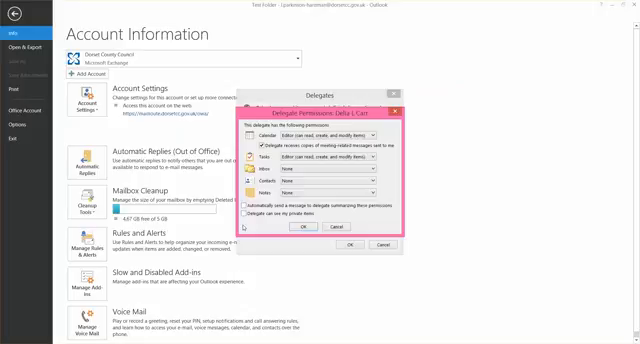
pyautogui.moveTo(244, 228)
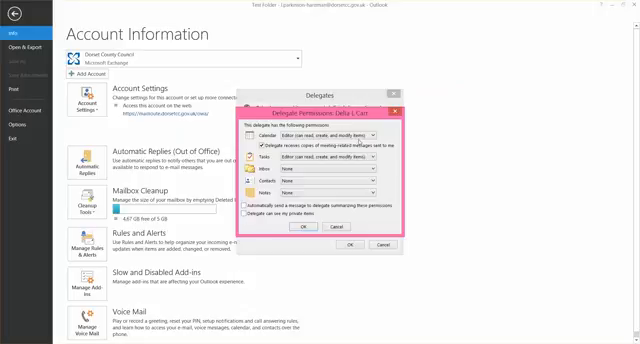